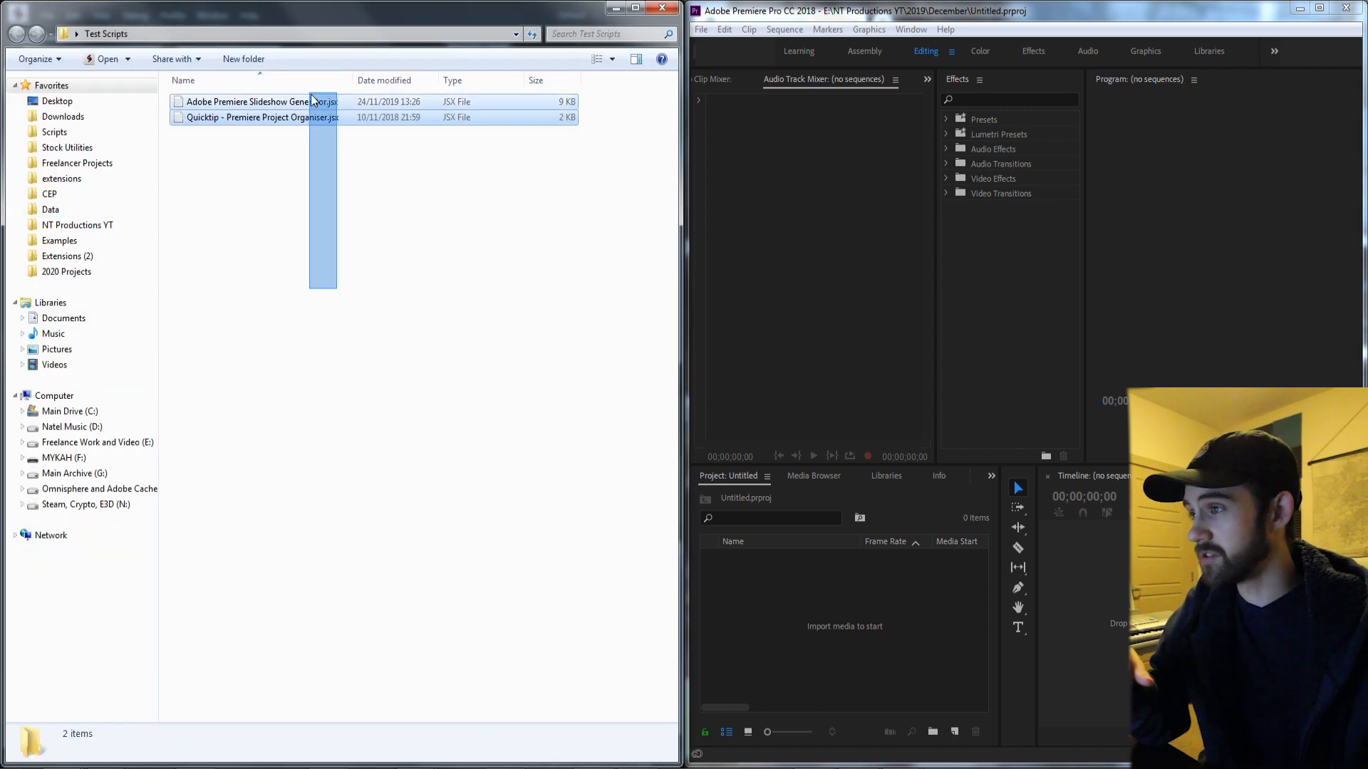
# Declare var scriptFileTwo pointing to Quicktip - Premiere Project Organiser.jsx in Test Scripts.
pyautogui.click(250, 101)
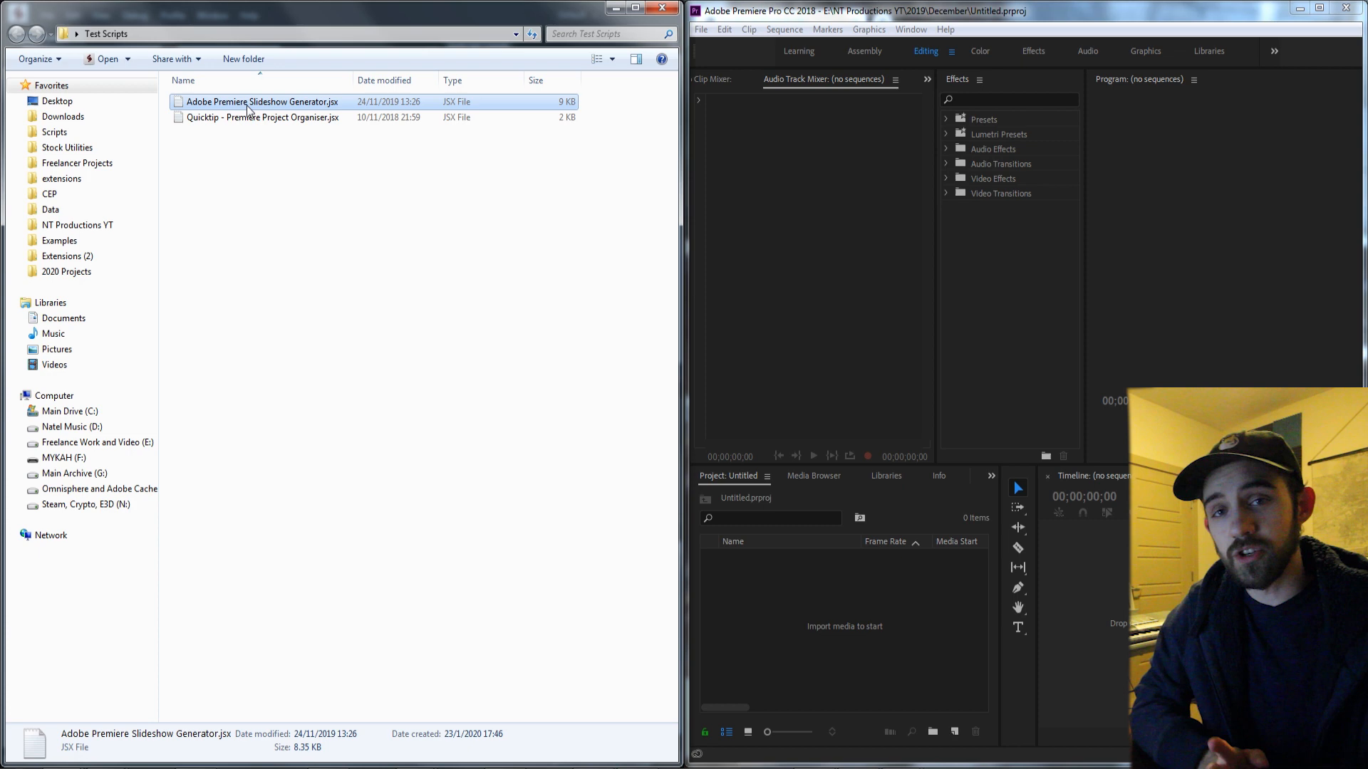
pyautogui.click(248, 117)
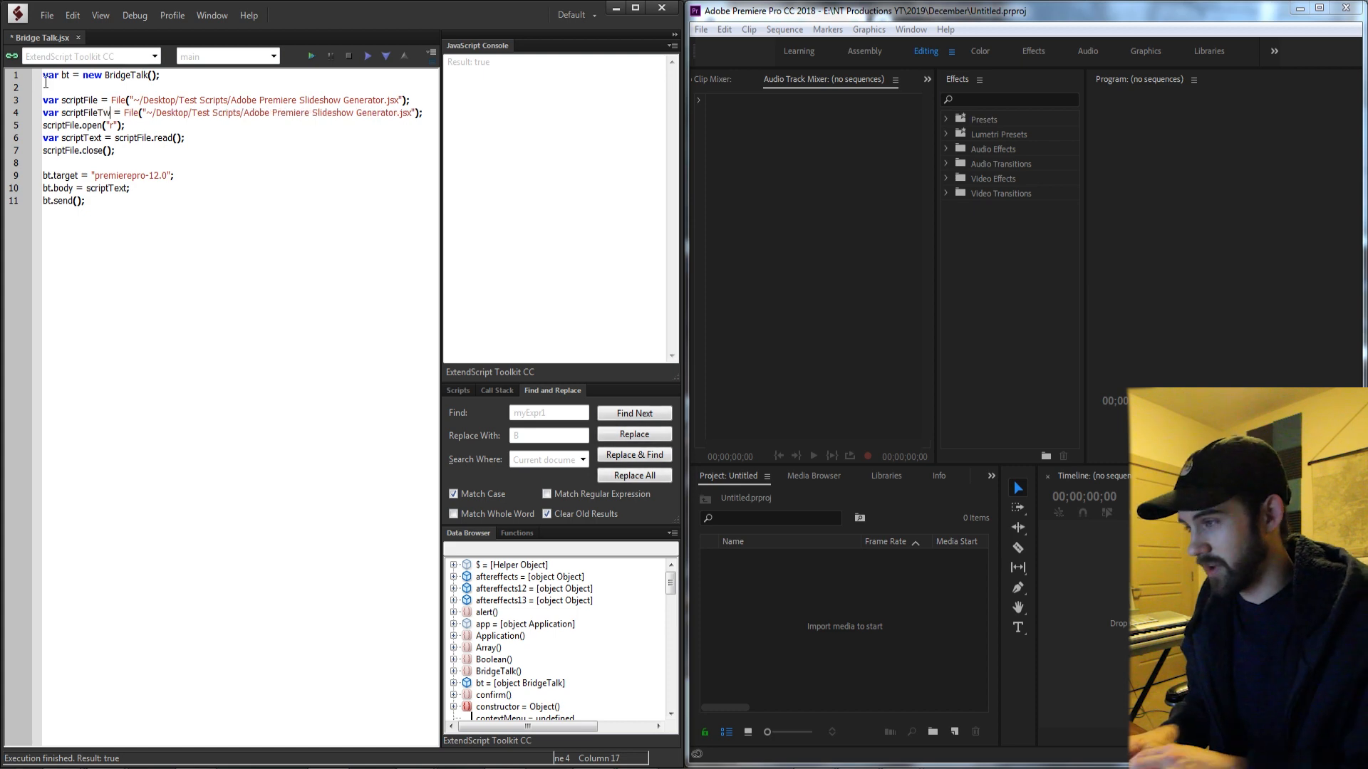
pyautogui.write('o')
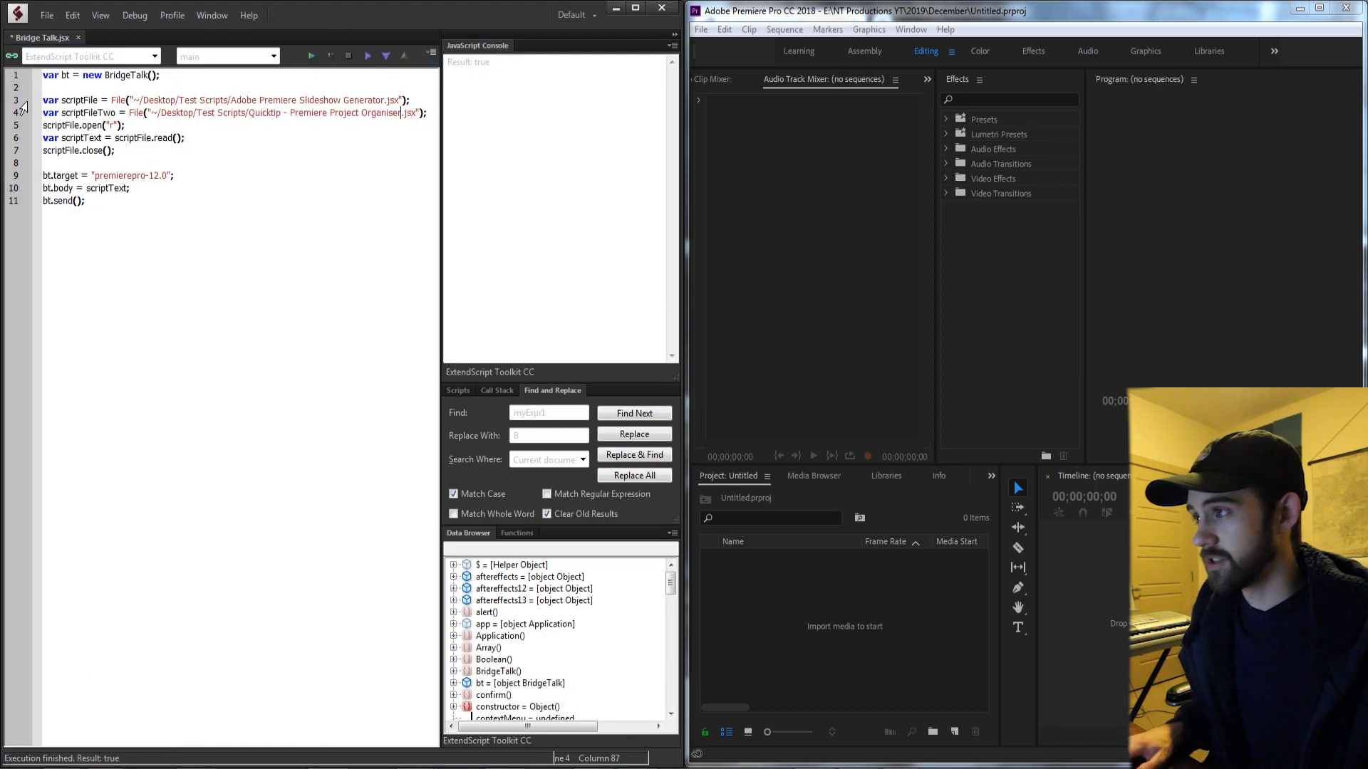
pyautogui.press('Enter')
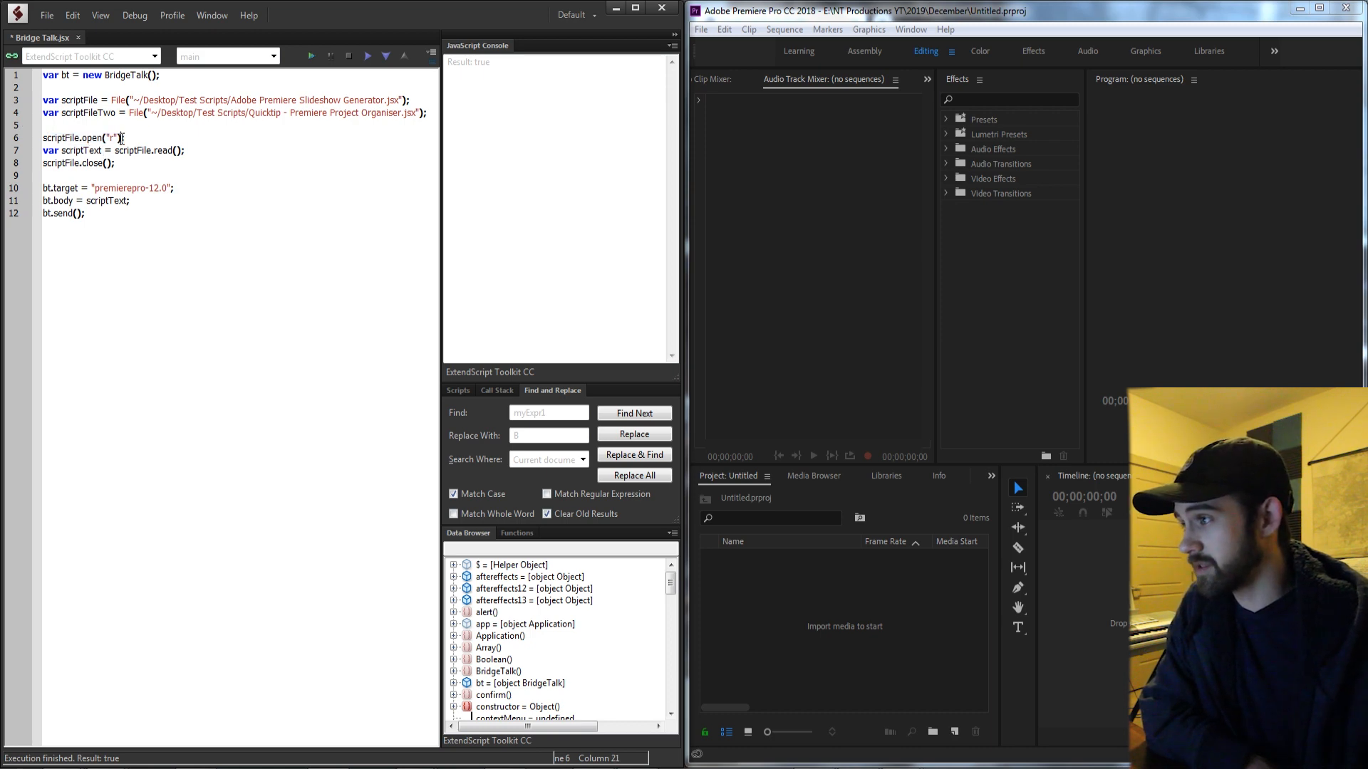
# Duplicate the open/read/close block below, renamed to scriptFileTwo and scriptTextTwo.
pyautogui.moveTo(80, 150); pyautogui.dragTo(184, 150)
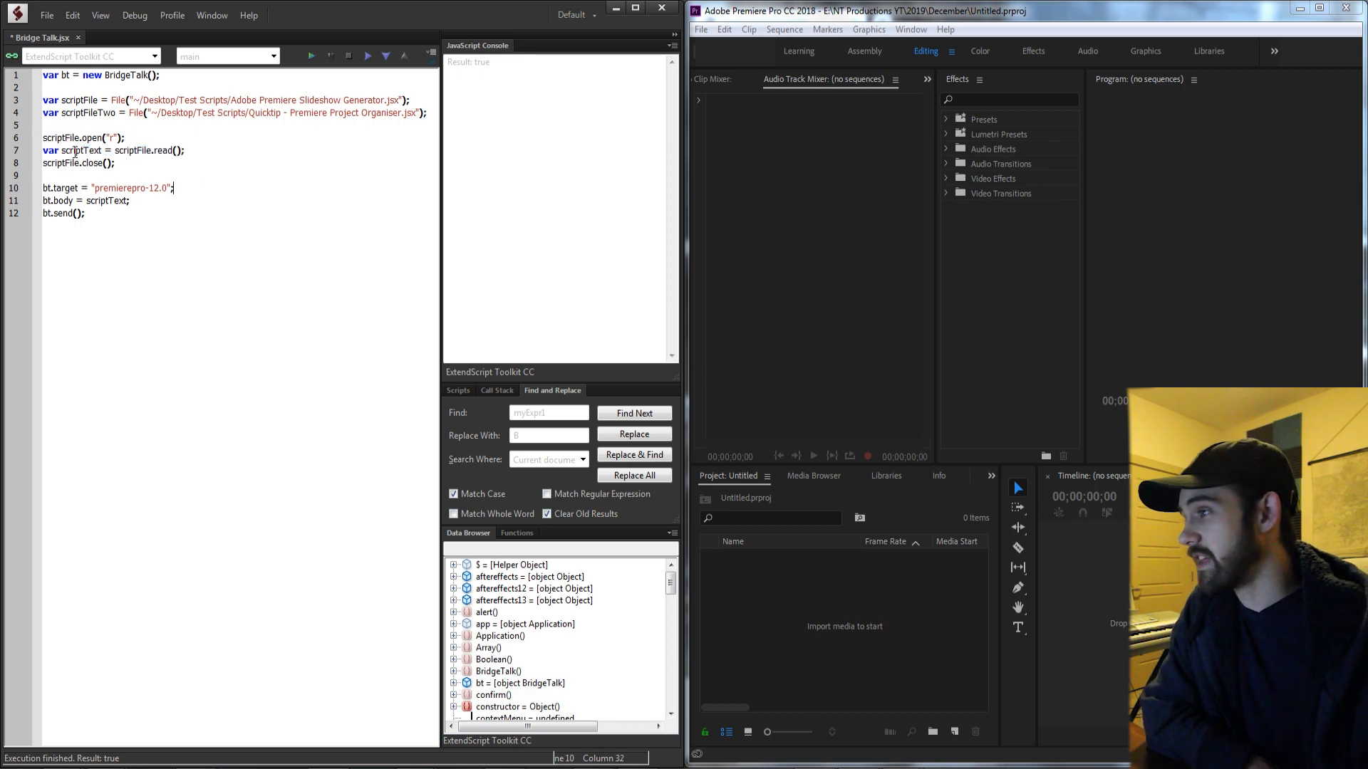
pyautogui.moveTo(44, 136); pyautogui.dragTo(115, 162)
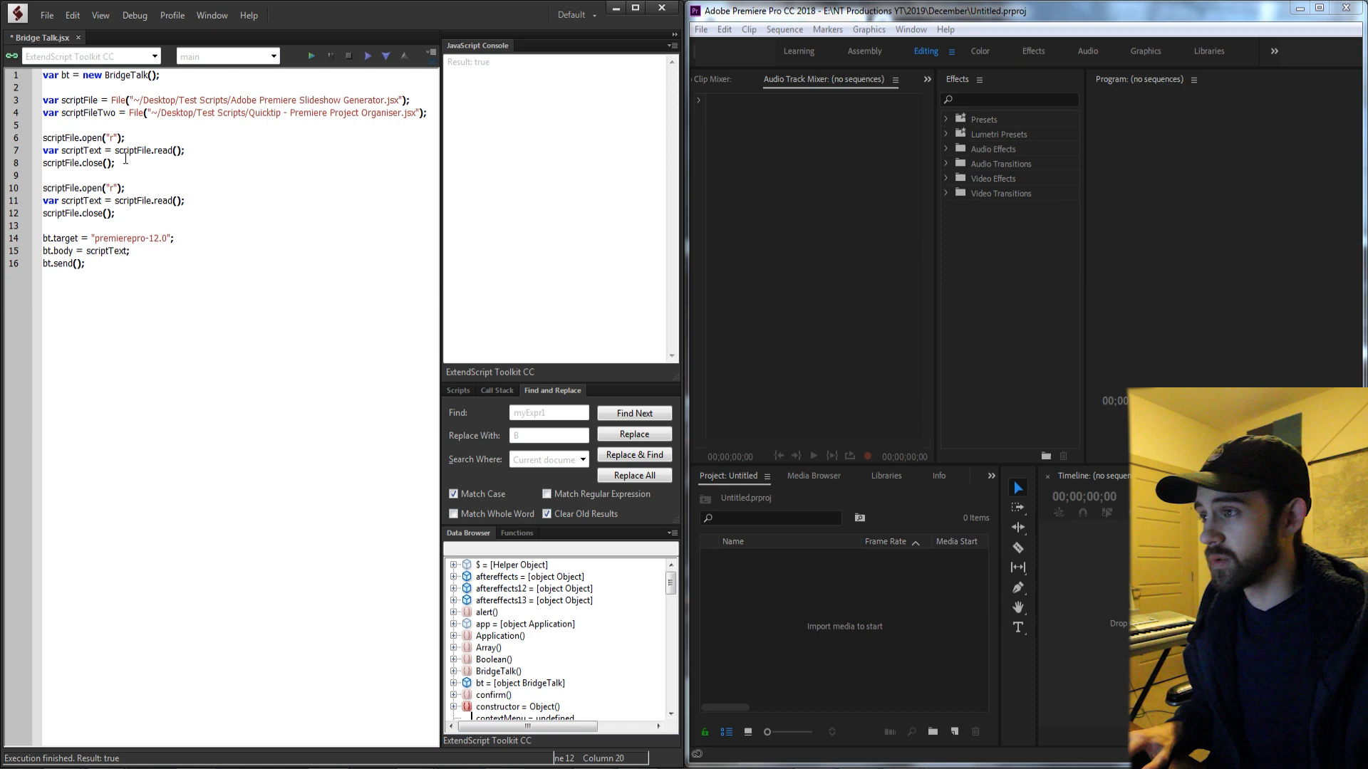
pyautogui.moveTo(279, 112); pyautogui.dragTo(398, 113)
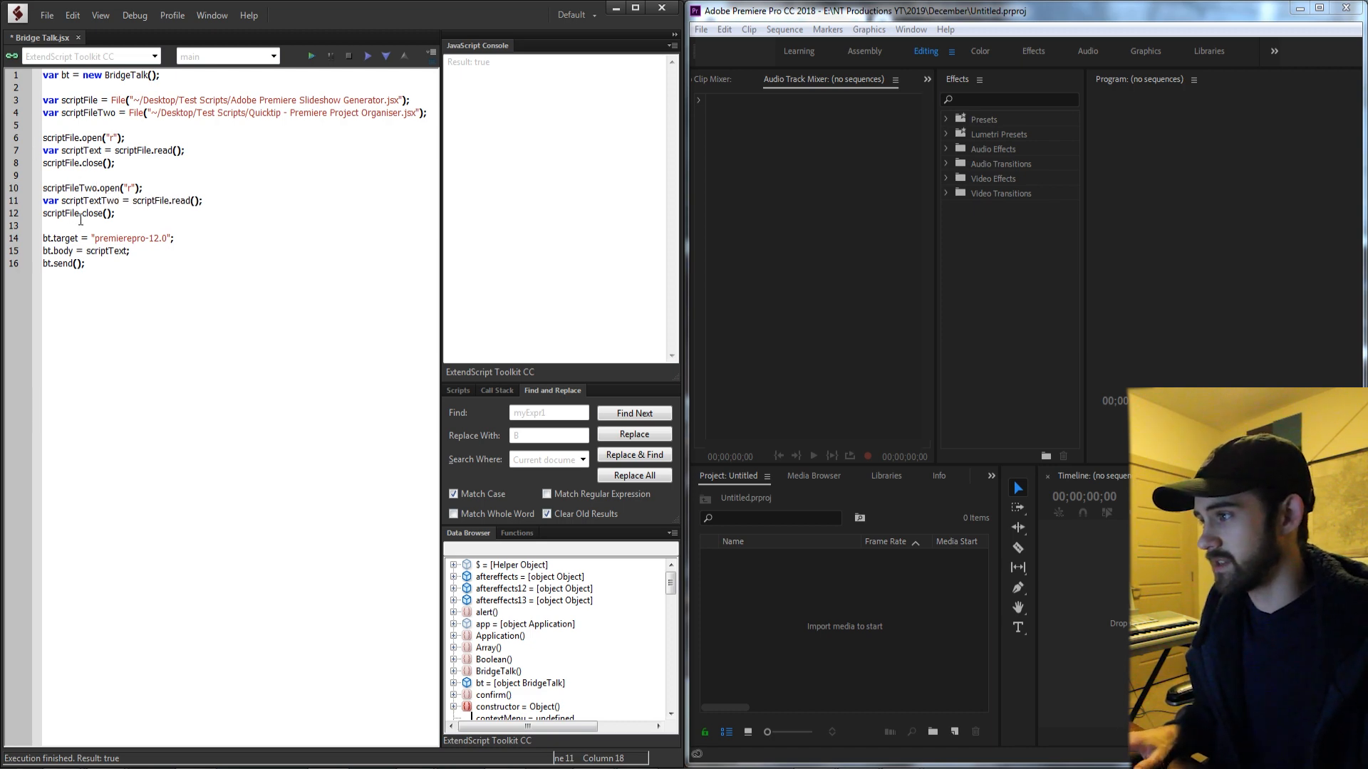
pyautogui.doubleClick(57, 188)
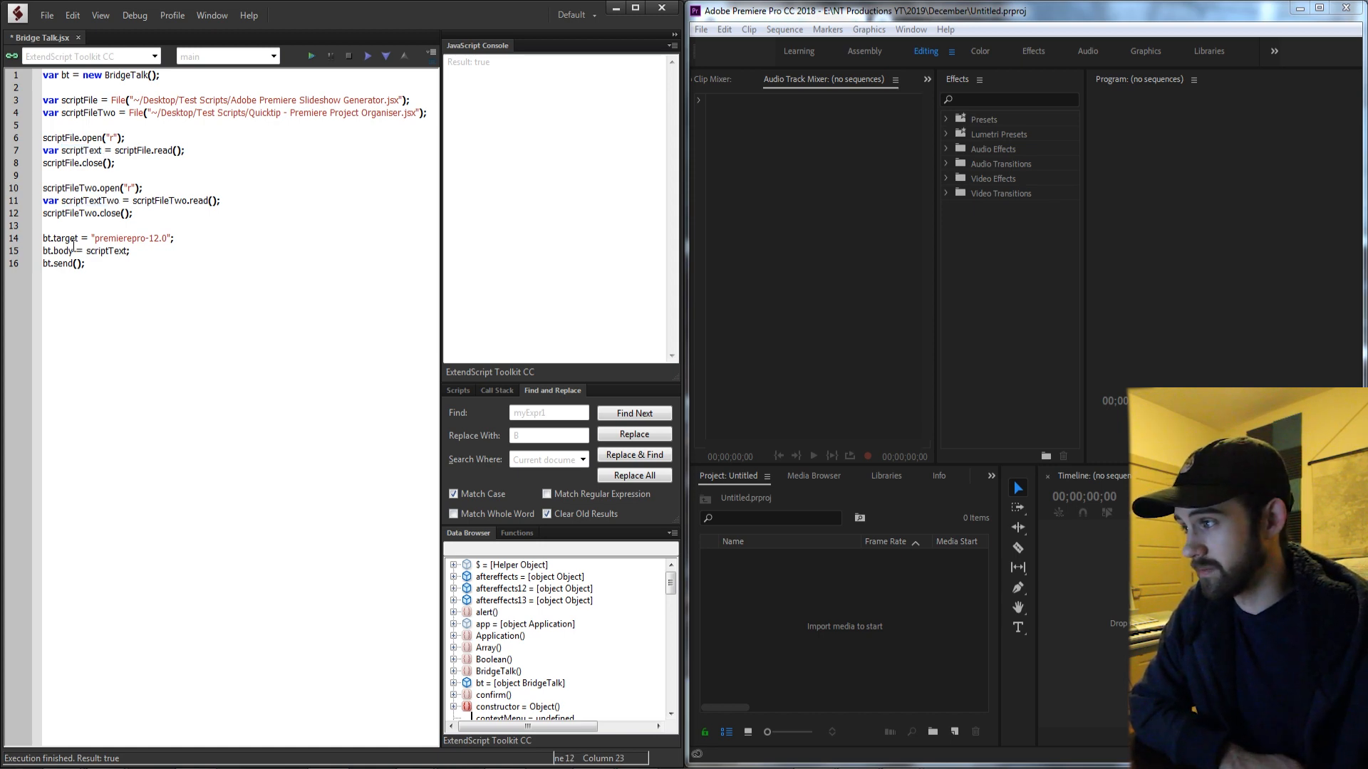
# Comment out the bt send lines and add alert(scriptText); alert(scriptTextTwo); then run.
pyautogui.press('ctrl+/')
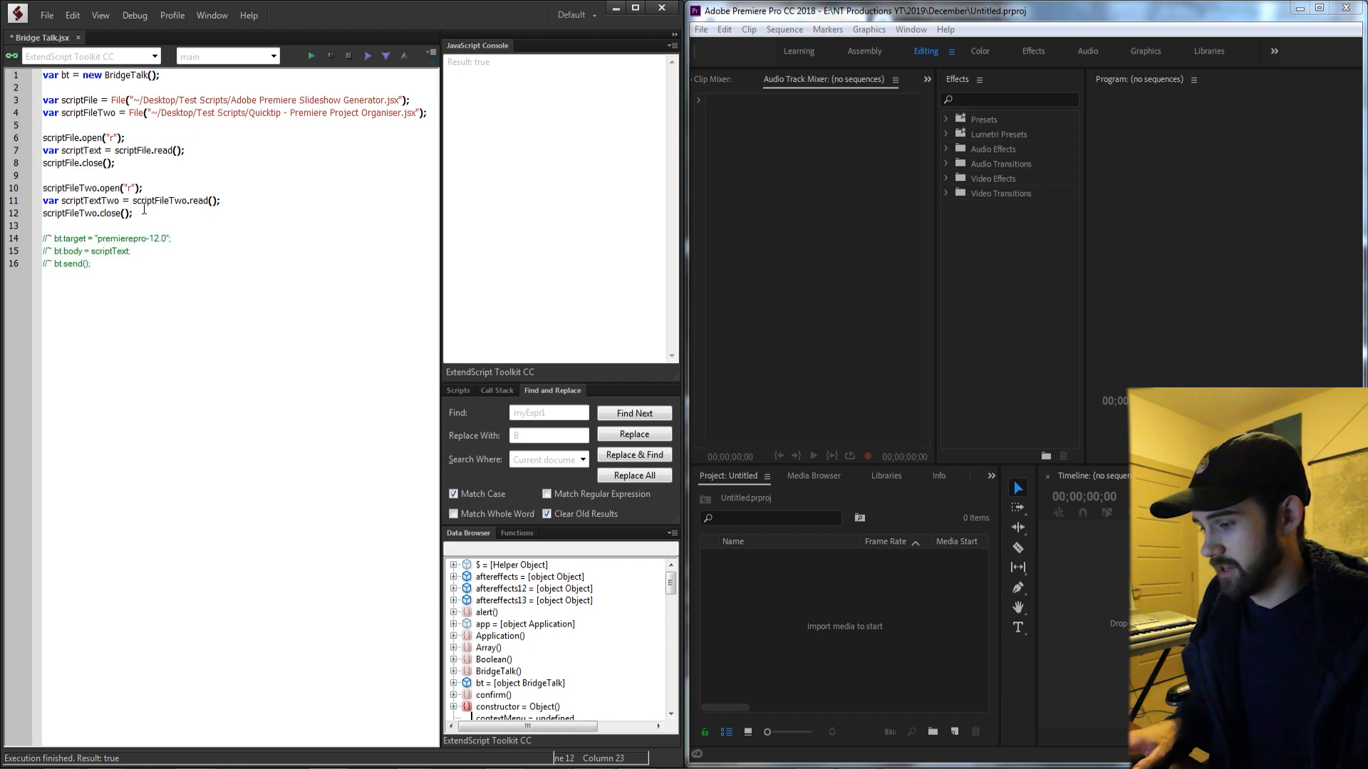
pyautogui.write('alert();')
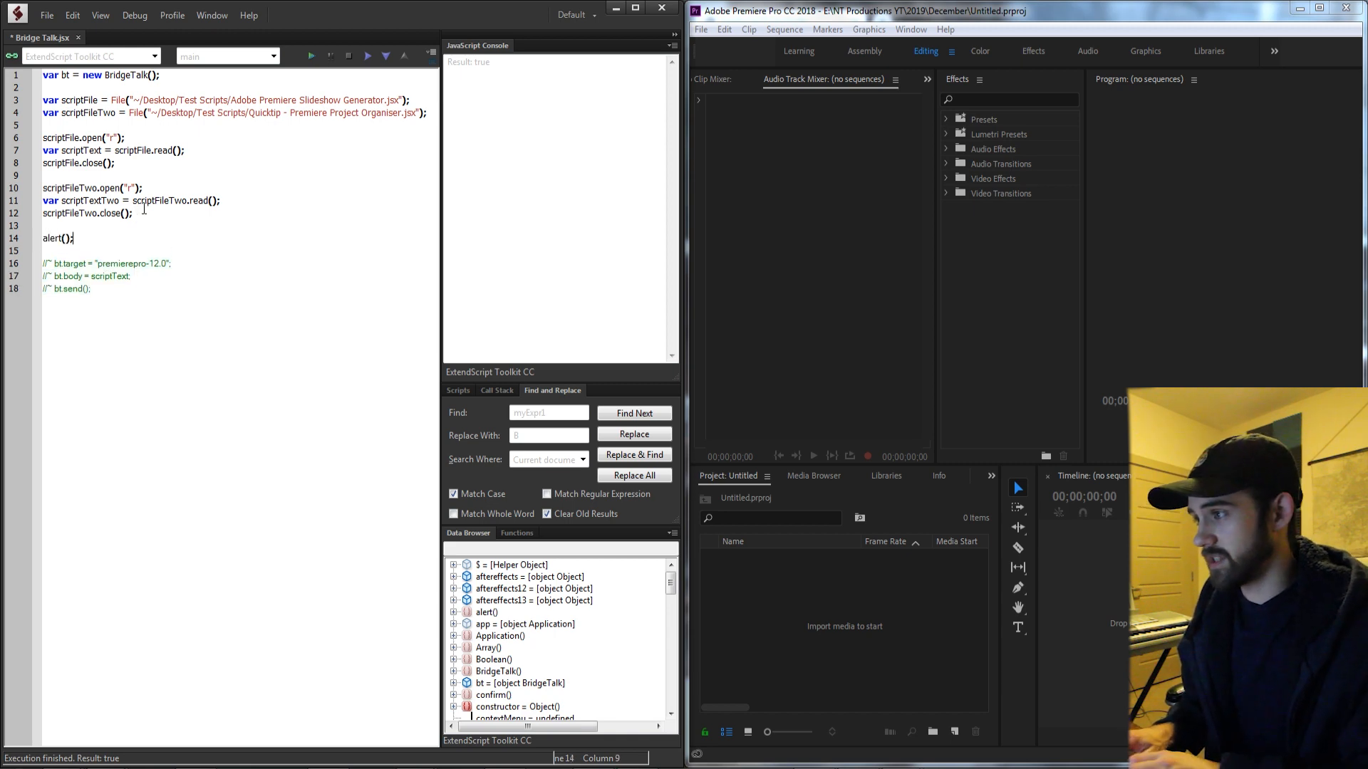
pyautogui.write('script')
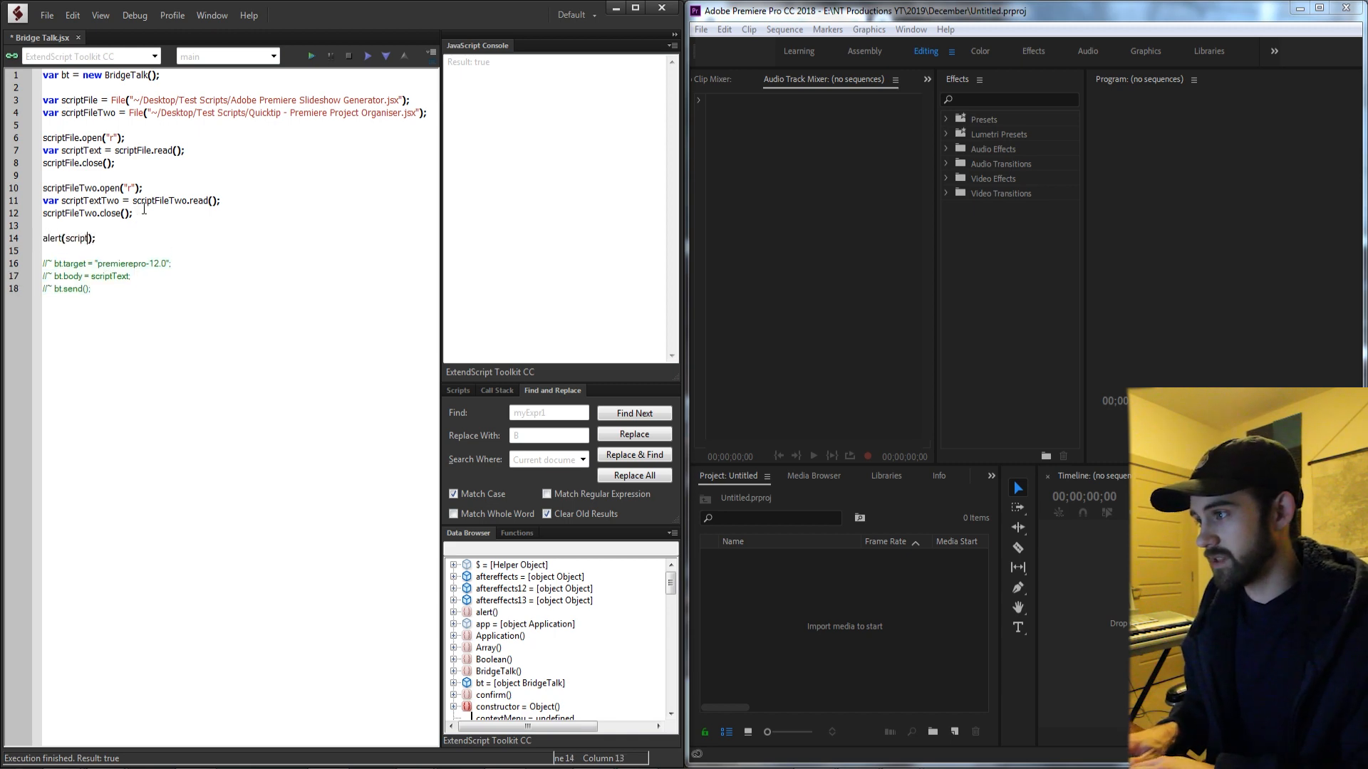
pyautogui.write('alert(scriptText);')
pyautogui.click(239, 250)
pyautogui.write('alert(scriptTextTwo);')
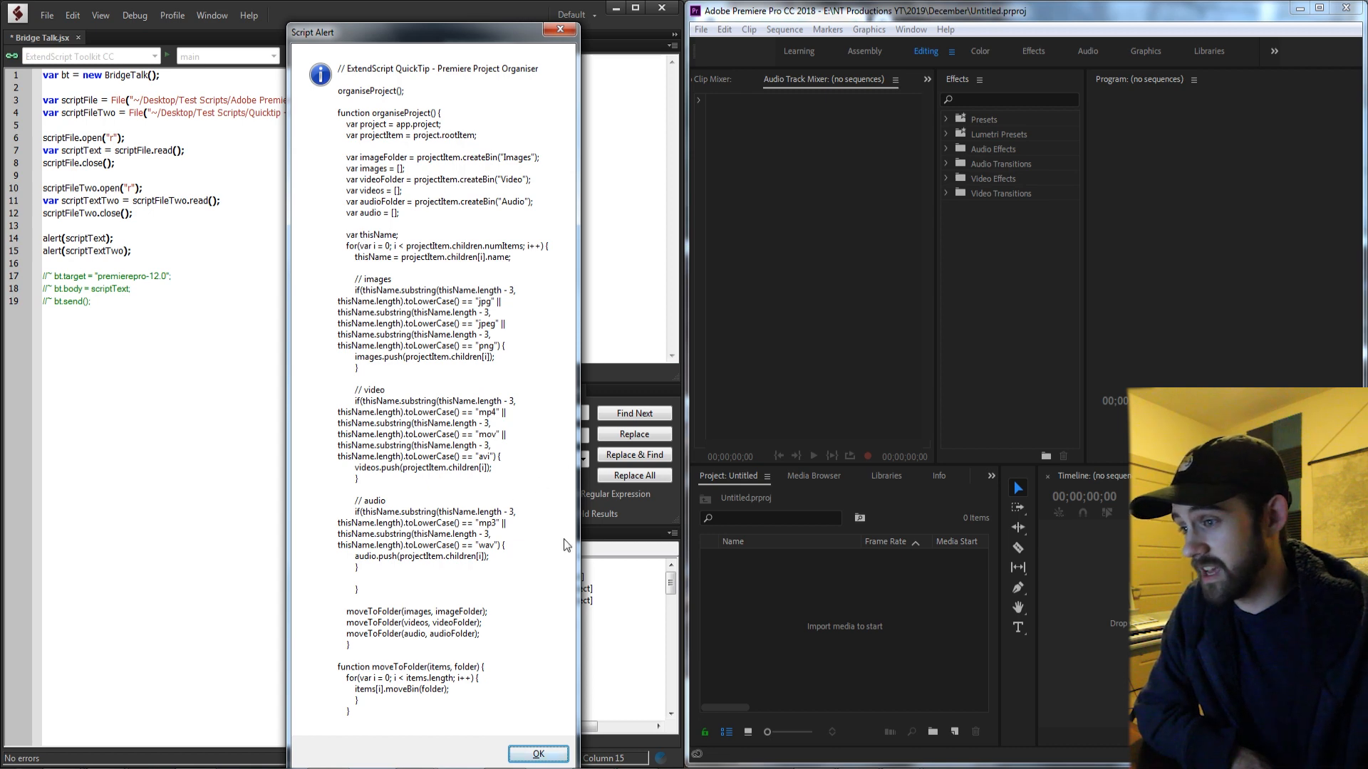
pyautogui.moveTo(520, 476)
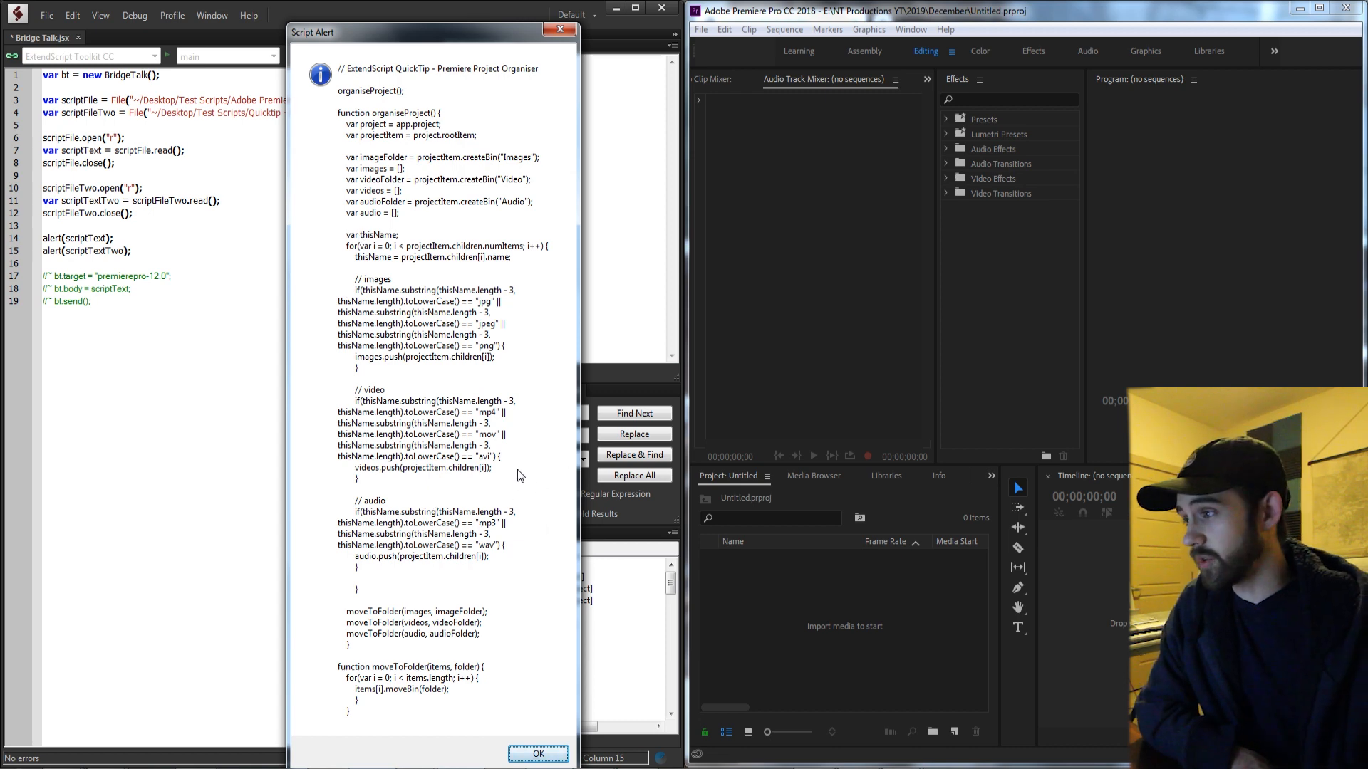
# Dismiss the alert and show Premiere Pro's About window reporting version 12.1.2.
pyautogui.click(539, 754)
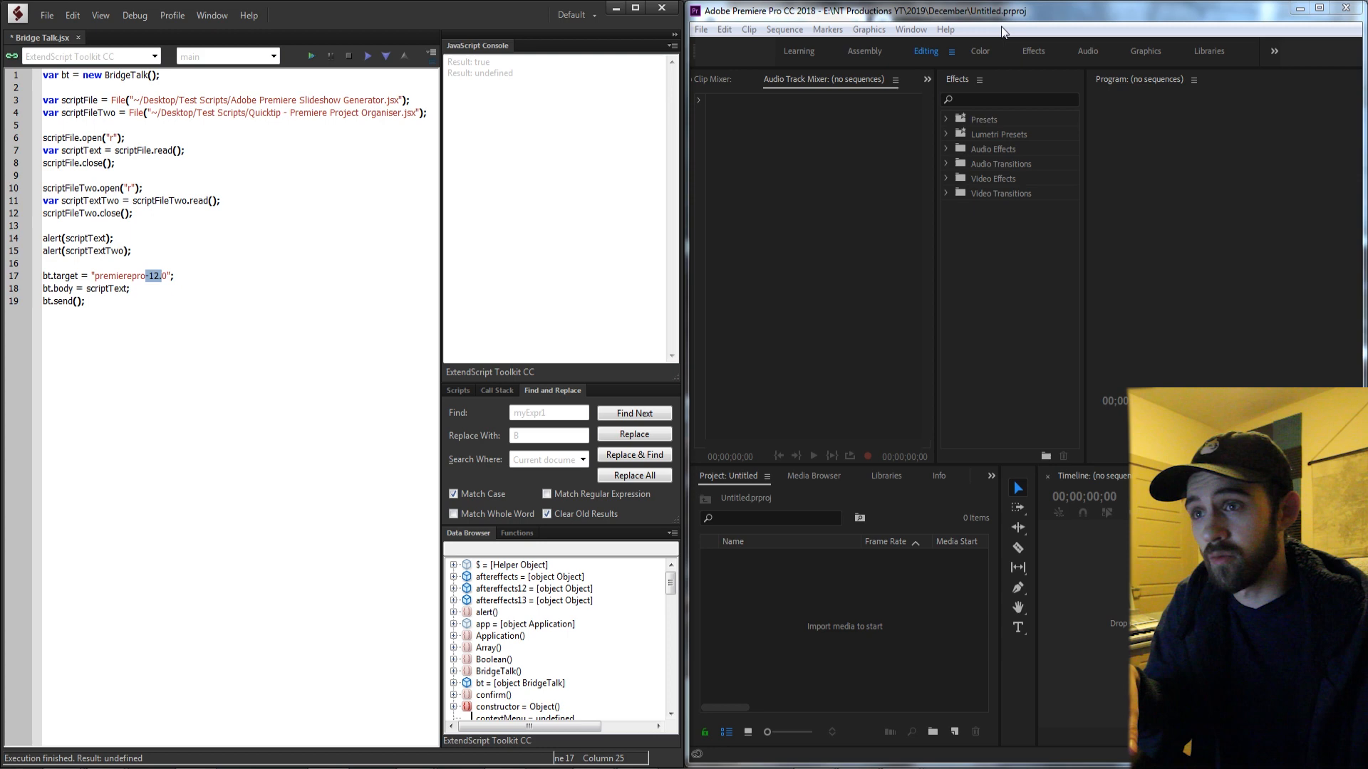
pyautogui.click(946, 28)
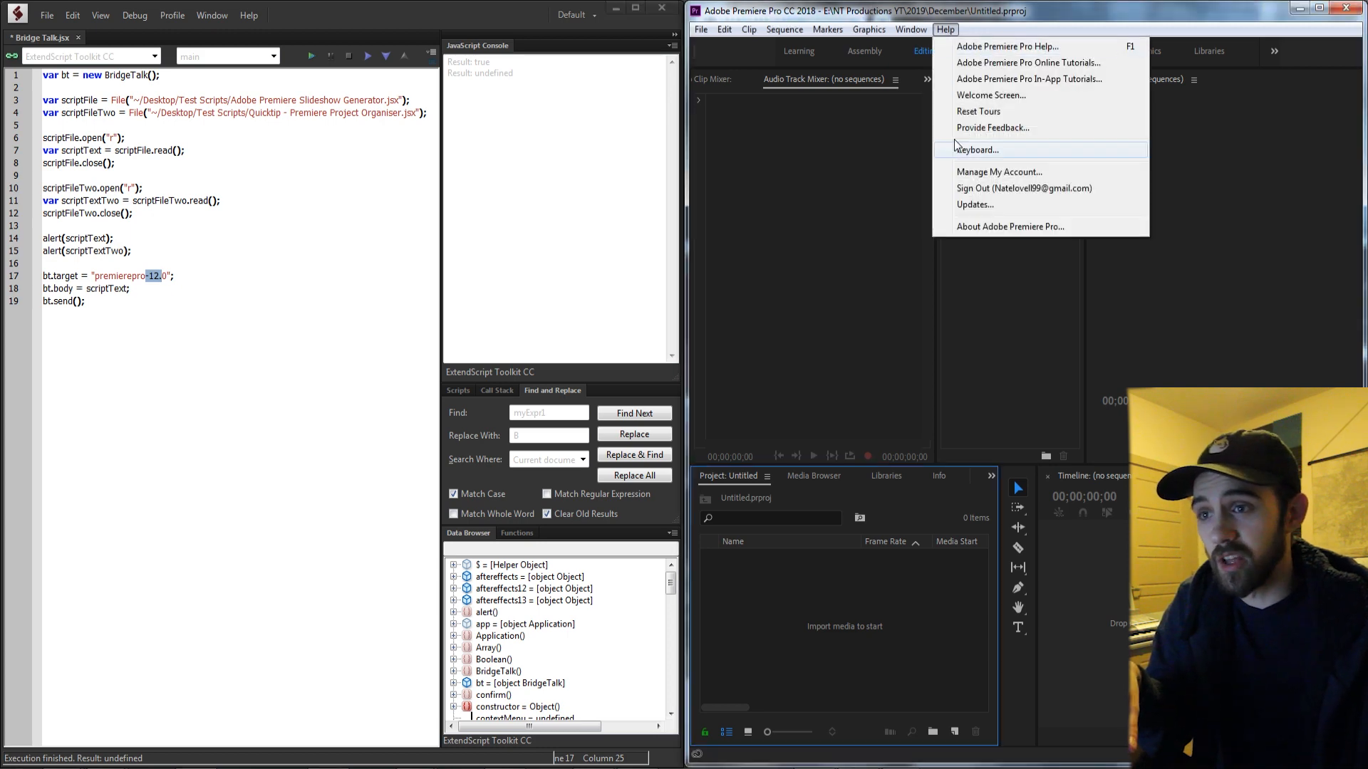
pyautogui.click(1011, 226)
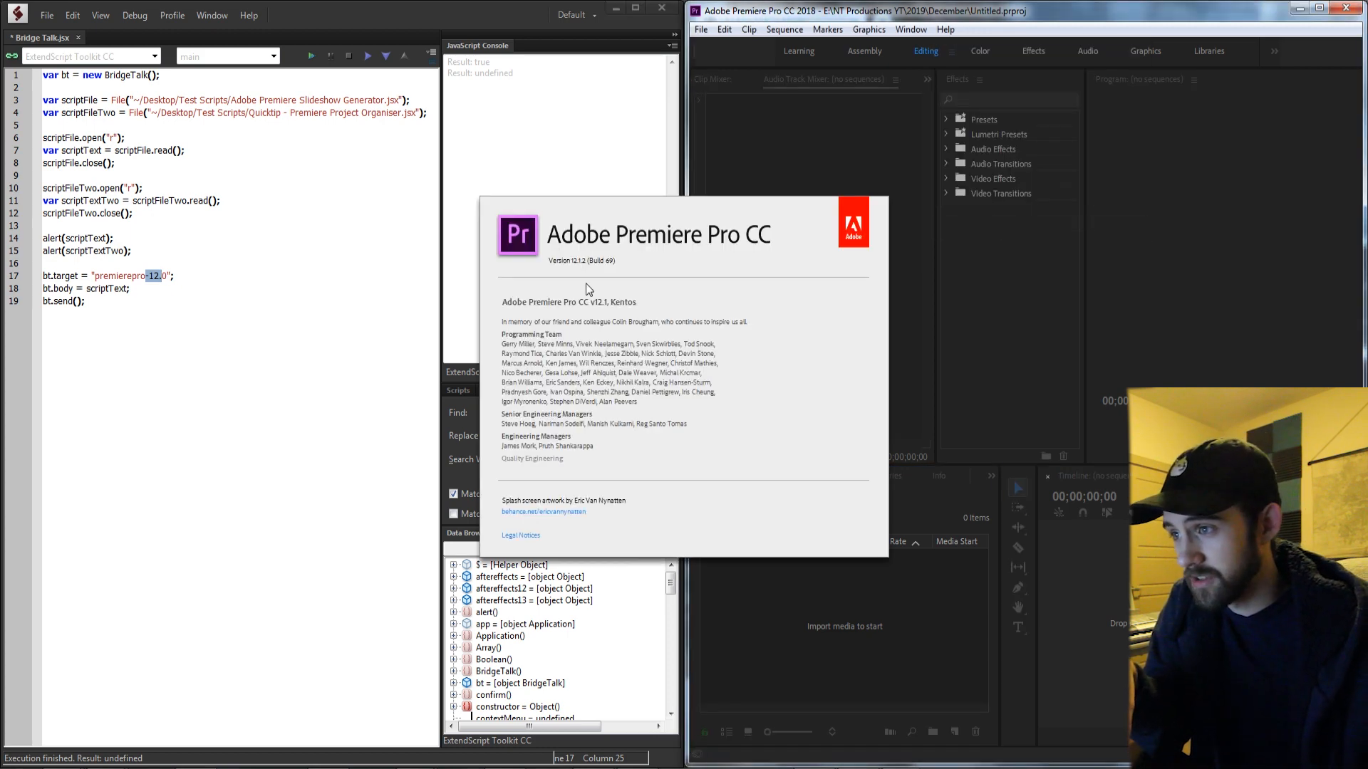
pyautogui.moveTo(580, 266)
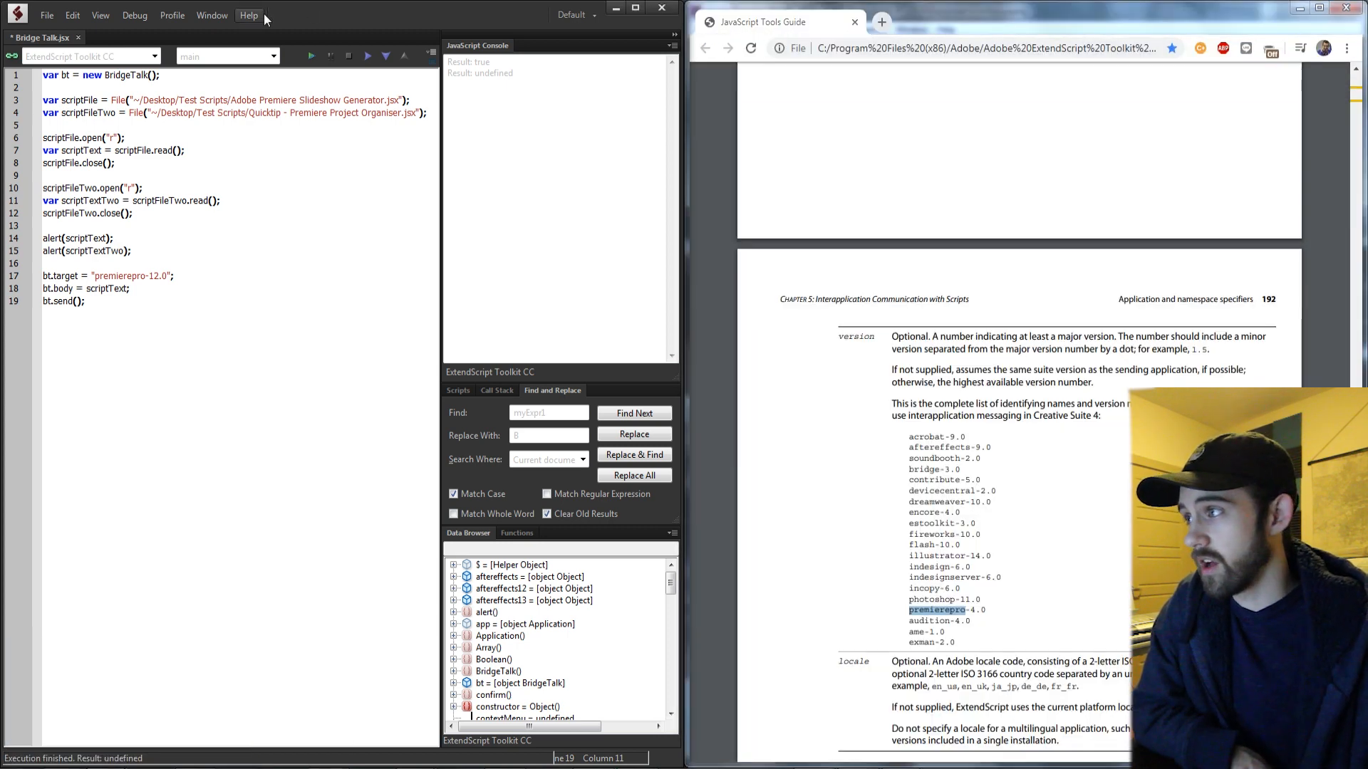
# Check the JavaScript Tools Guide page 192 specifier list and set the target to premierepro-12.0.
pyautogui.click(248, 14)
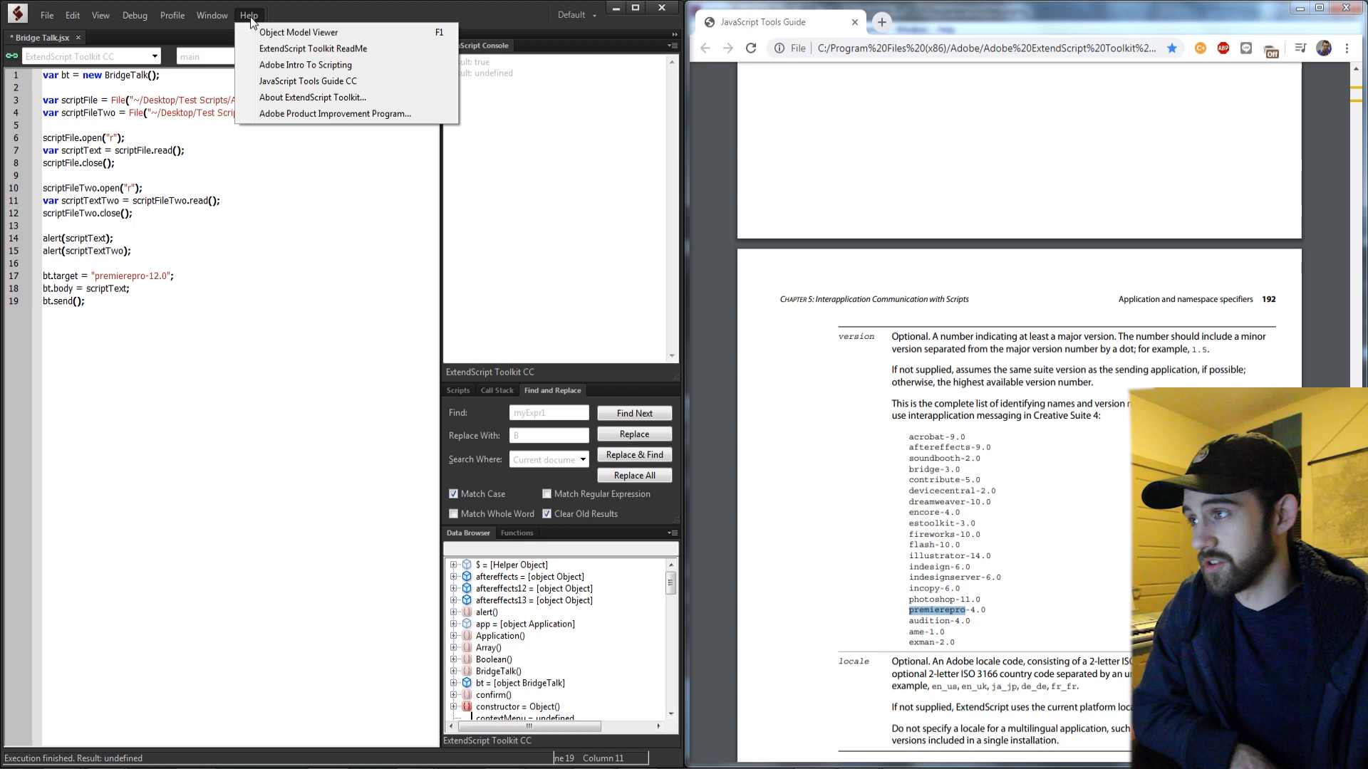
pyautogui.moveTo(851, 287)
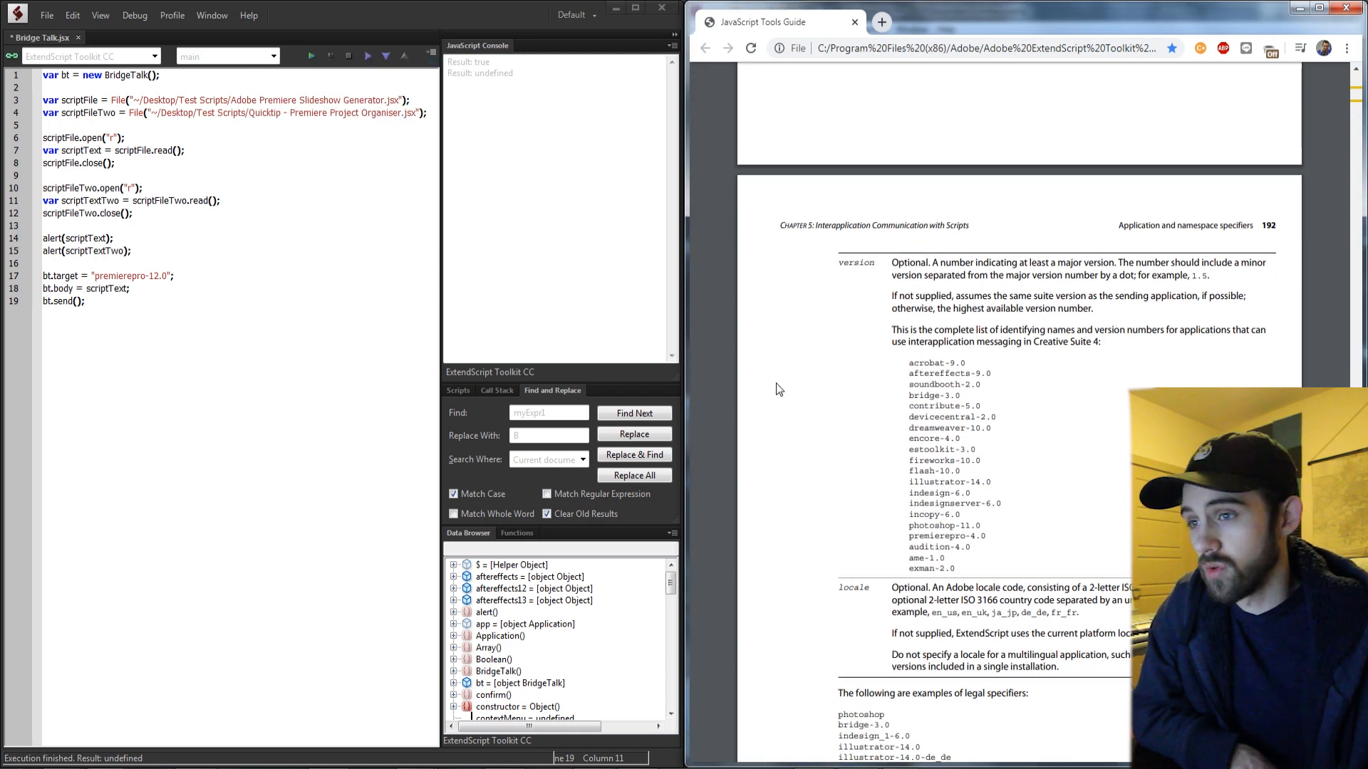
pyautogui.scroll(-3)
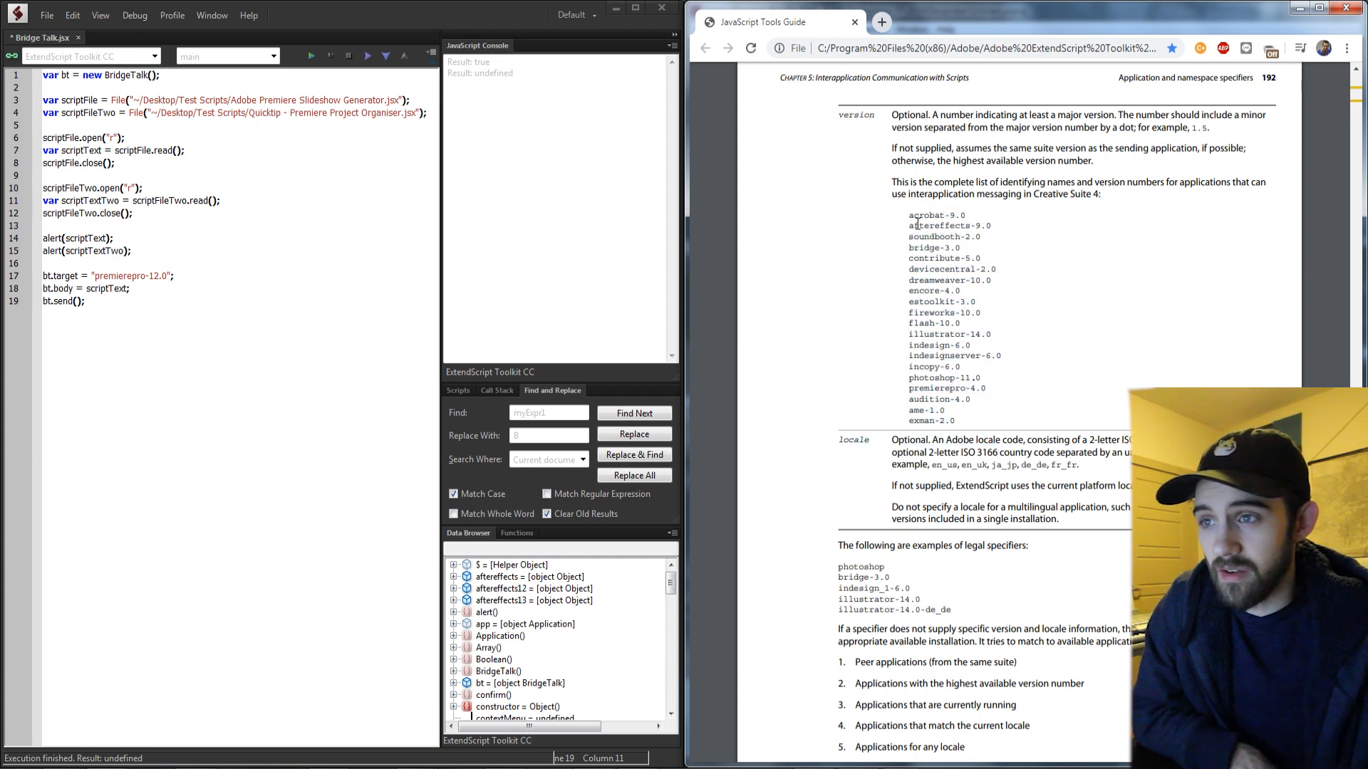
pyautogui.moveTo(909, 215); pyautogui.dragTo(992, 227)
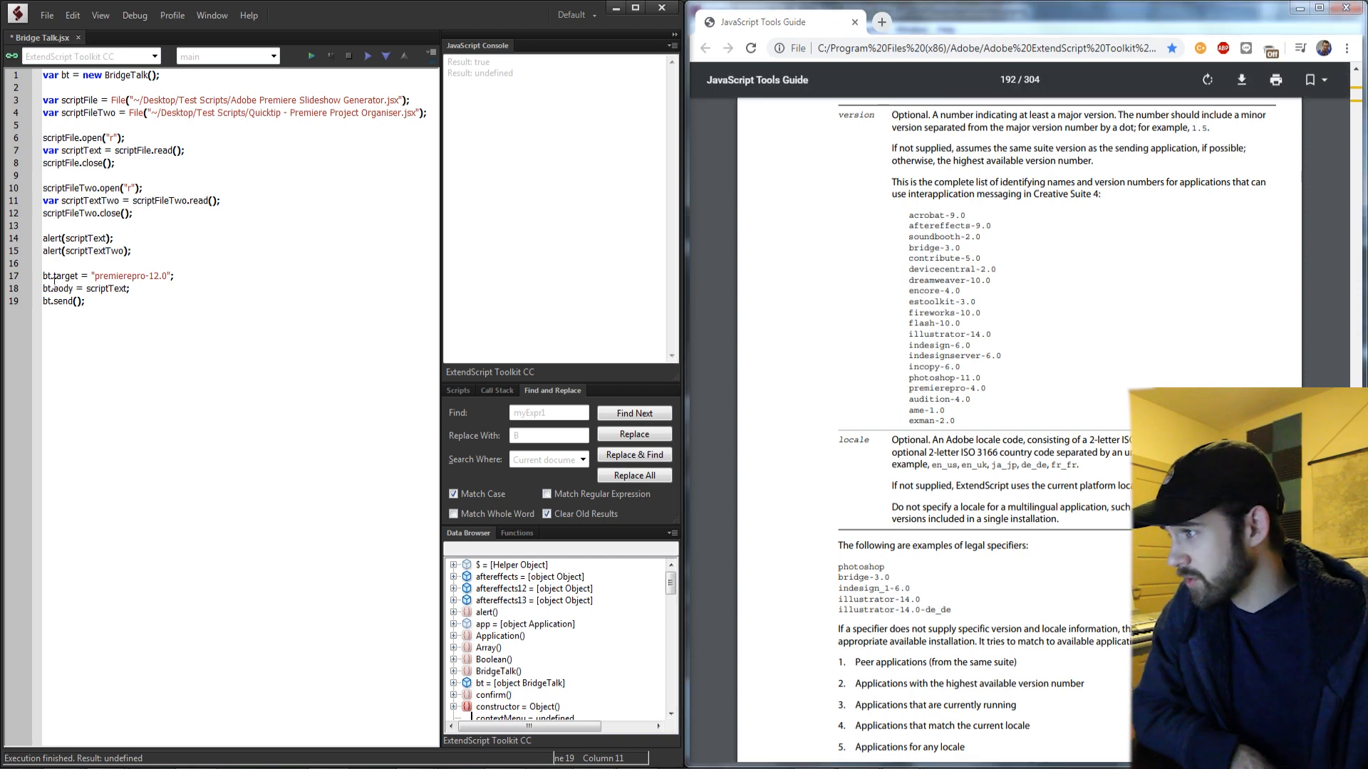
pyautogui.tripleClick(86, 288)
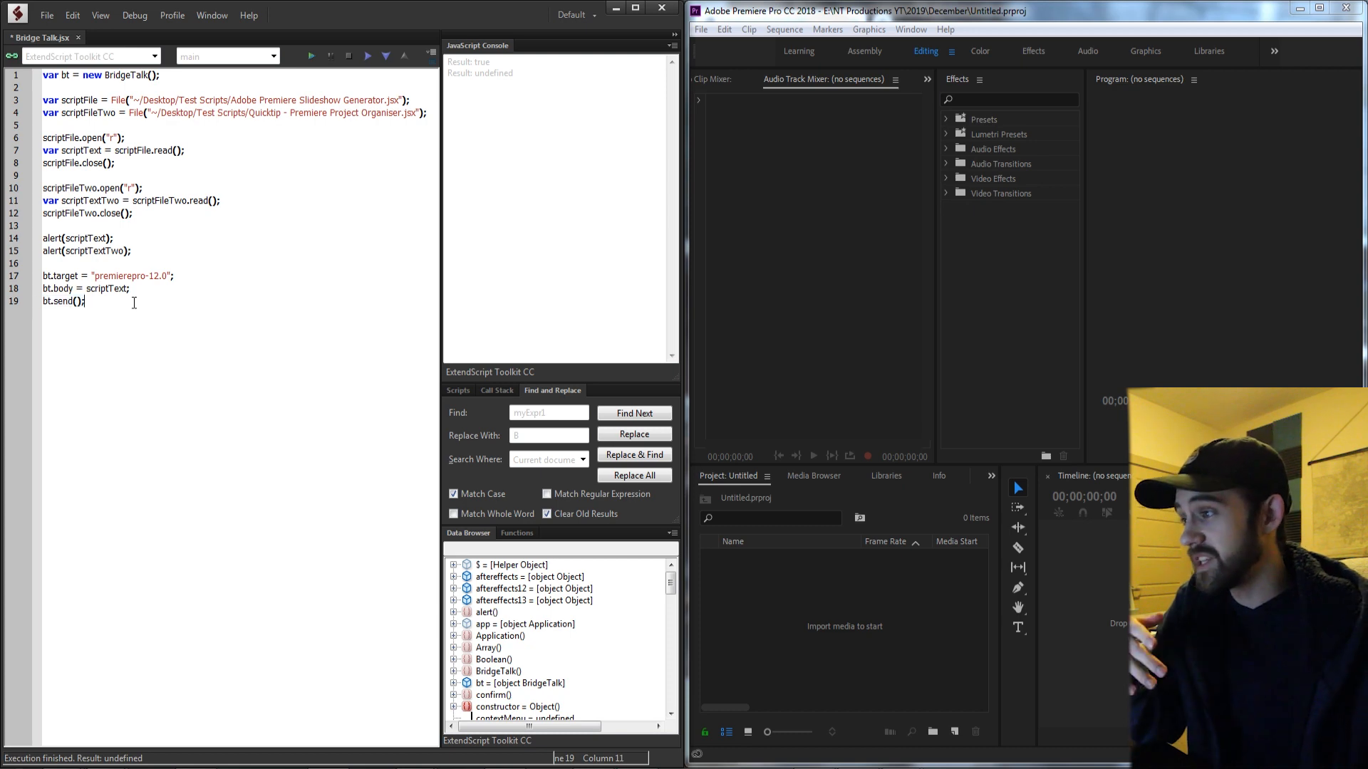
# Delete the two alert lines and run the script, sending scriptText to premierepro-12.0.
pyautogui.doubleClick(63, 302)
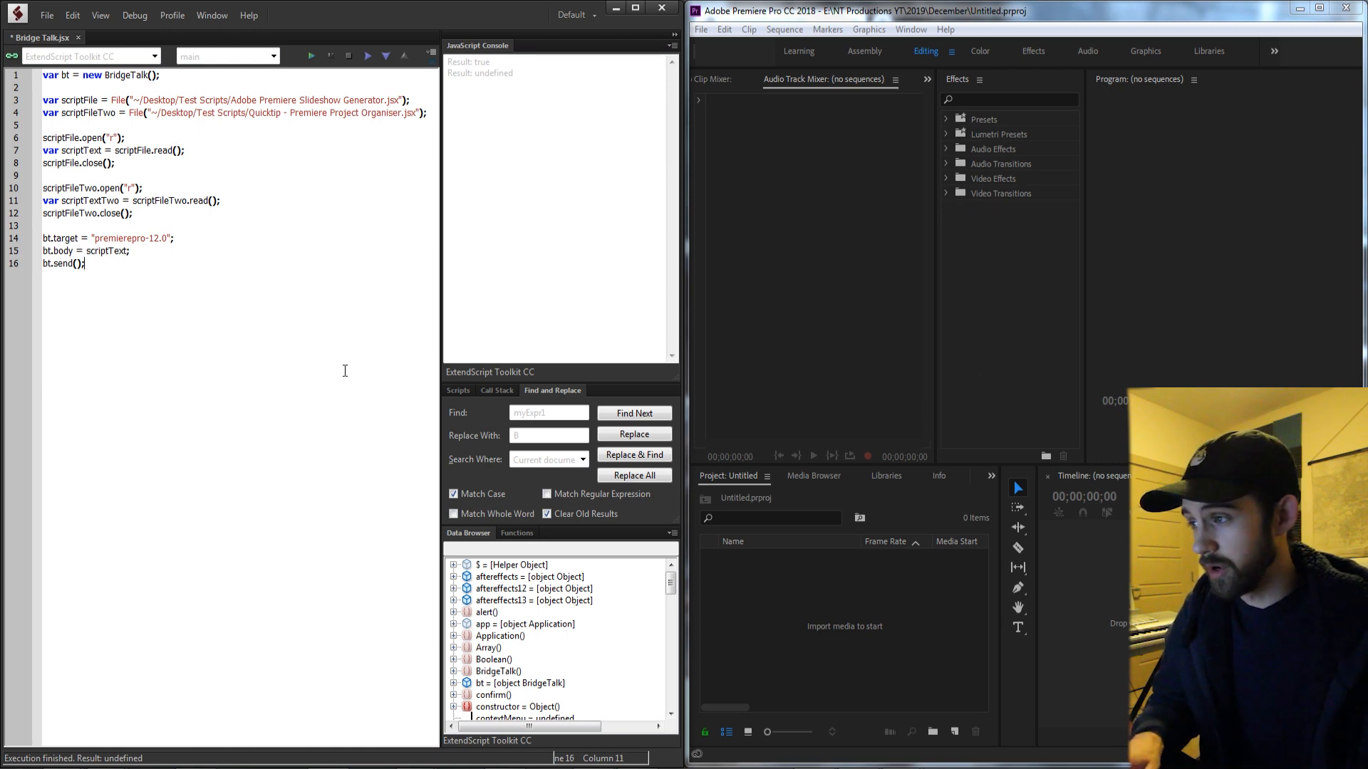
pyautogui.click(154, 57)
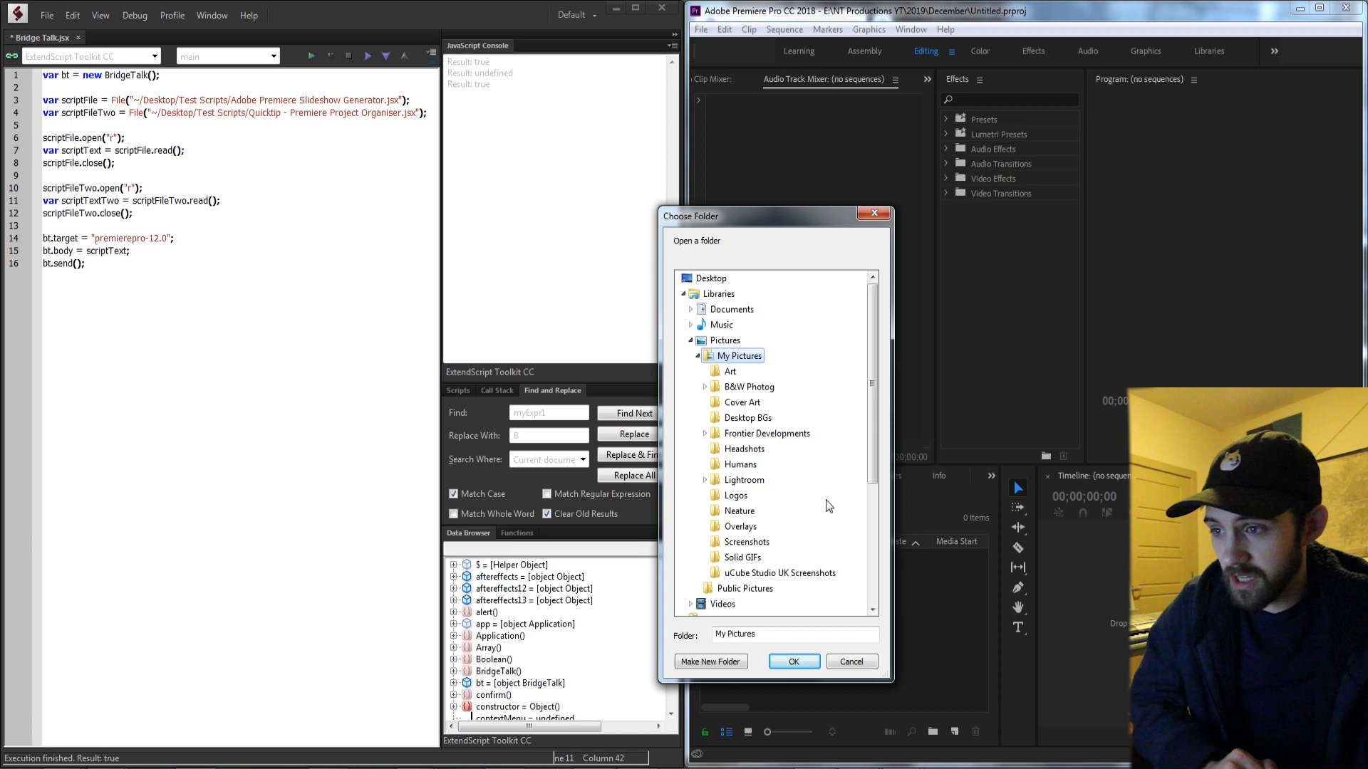
pyautogui.moveTo(740, 439)
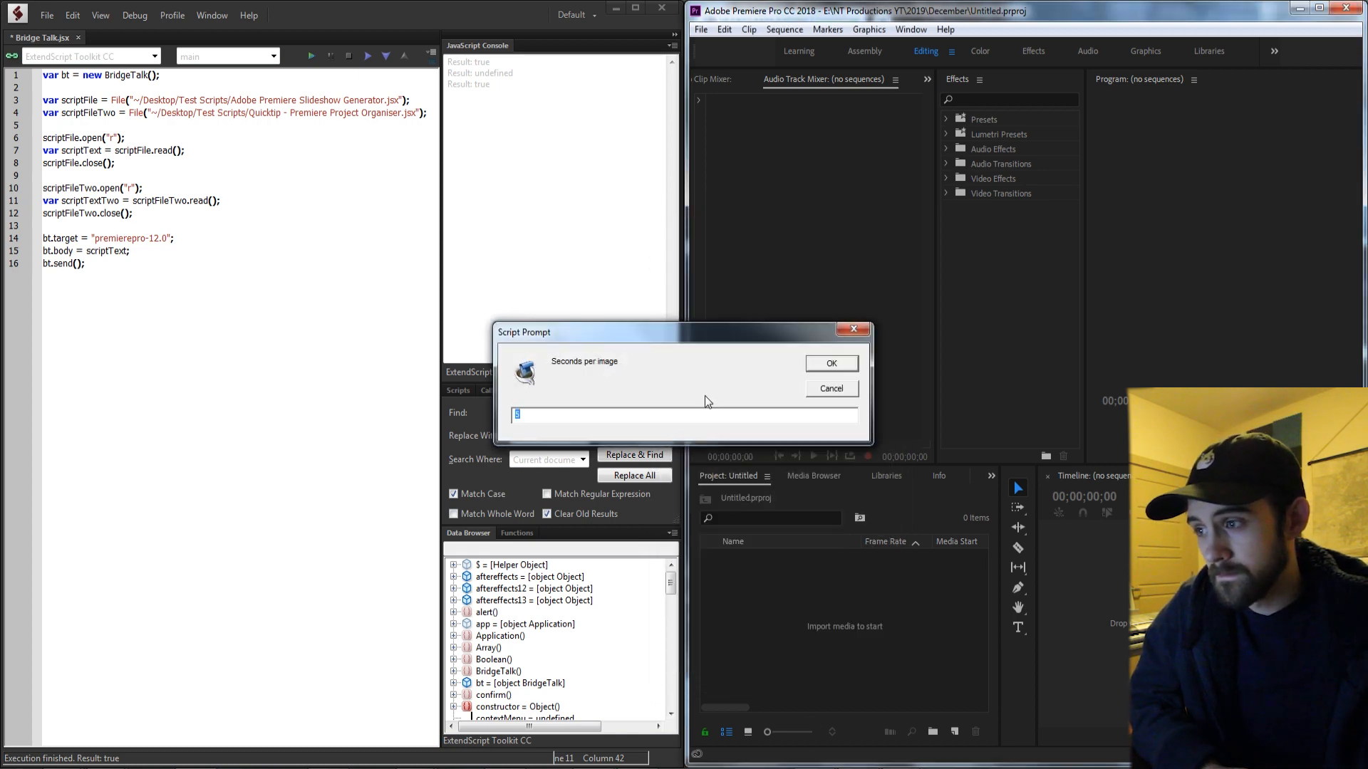
# Accept the Seconds per image prompt and scrub the Your Slideshow timeline to preview a city photo.
pyautogui.click(832, 364)
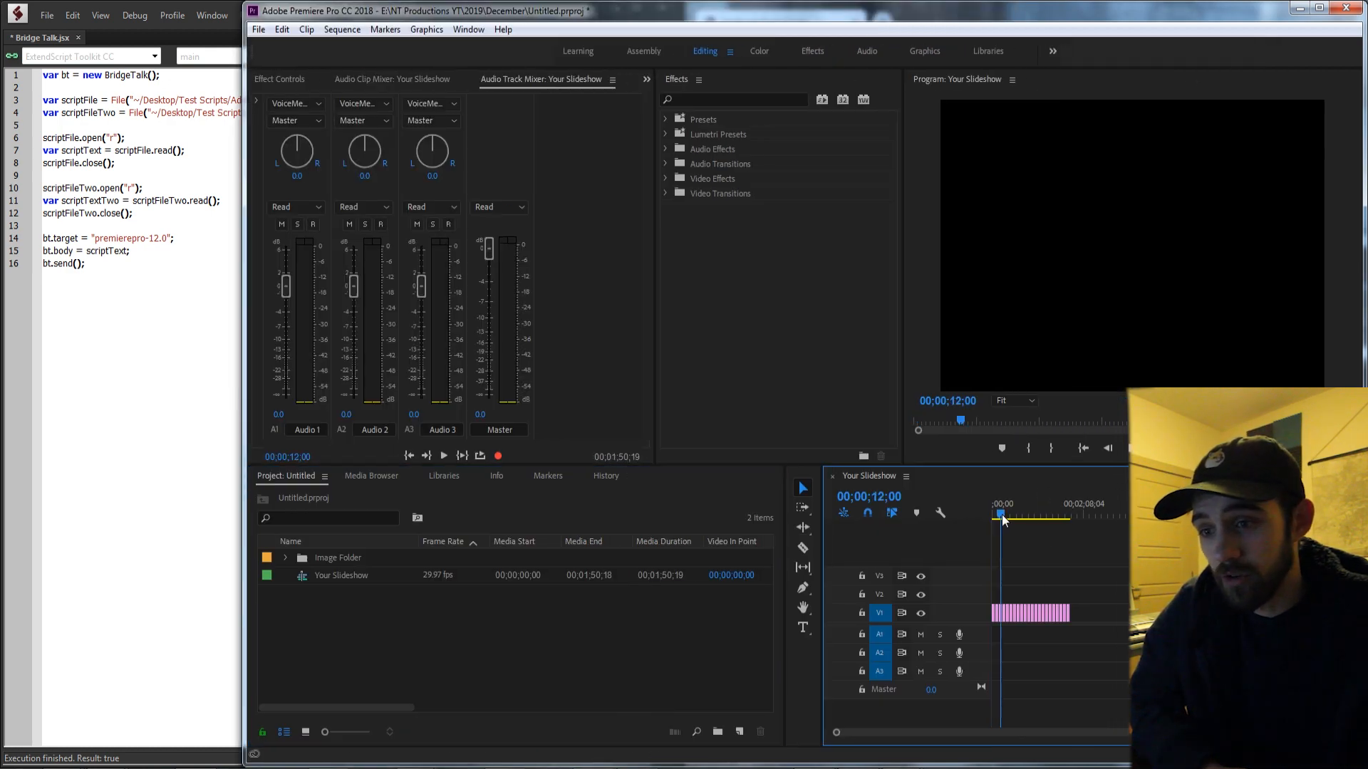
pyautogui.click(1023, 516)
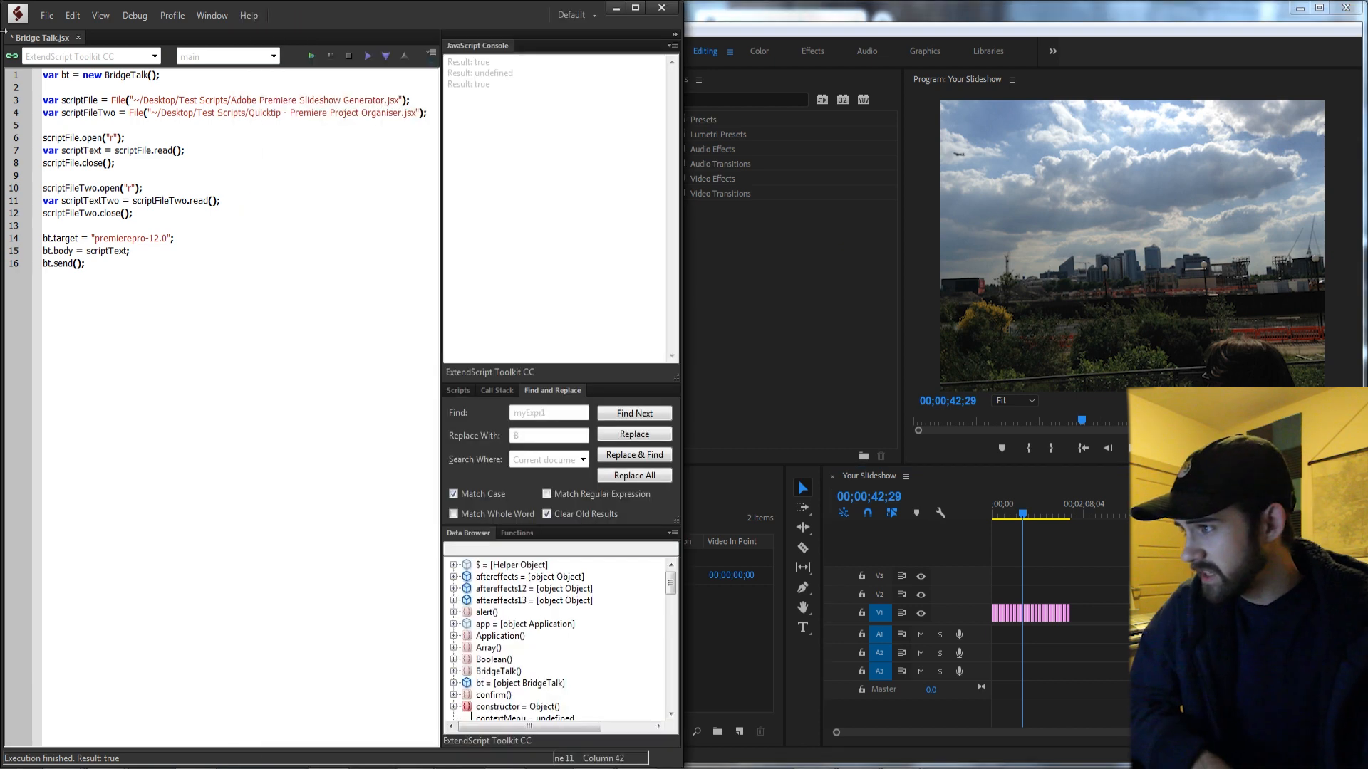
# Change bt.body to scriptTextTwo and run, creating Audio, Images and Video bins in Premiere.
pyautogui.doubleClick(91, 200)
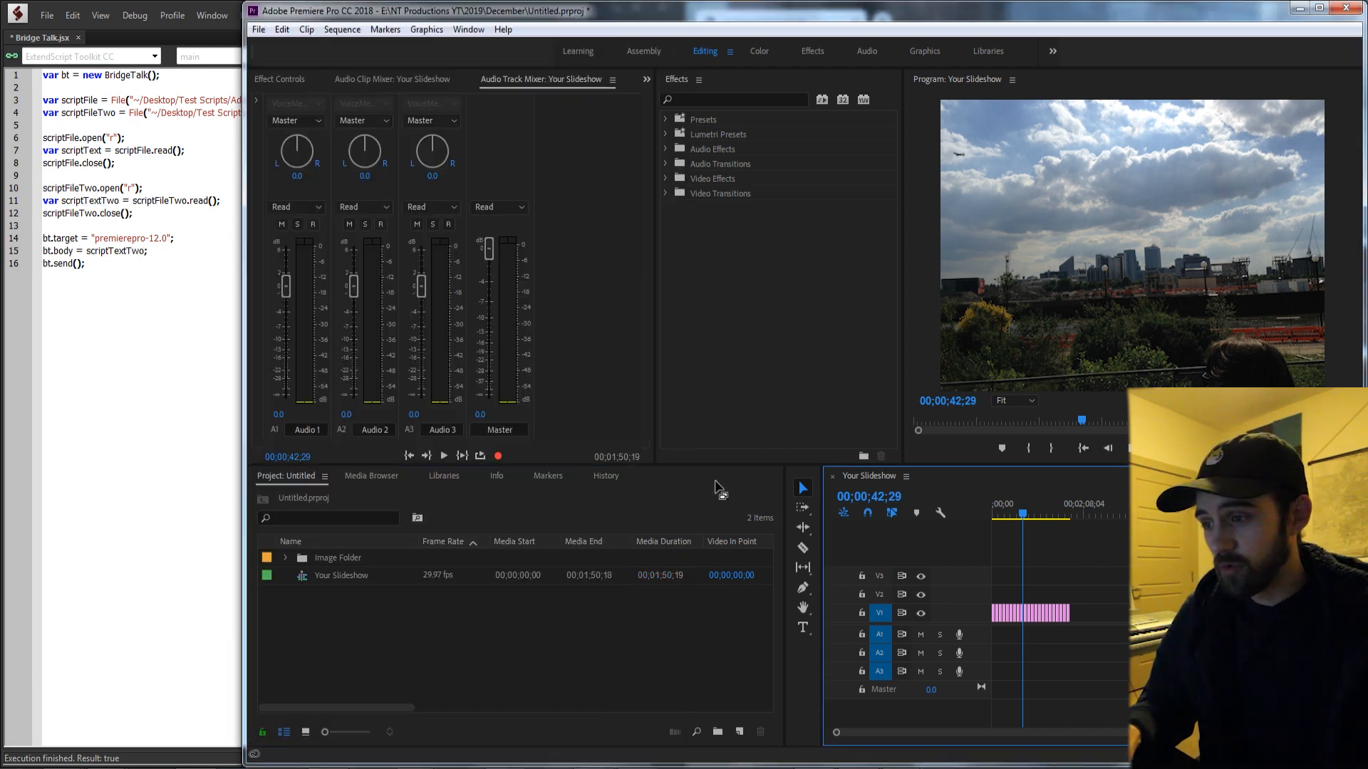
pyautogui.click(285, 558)
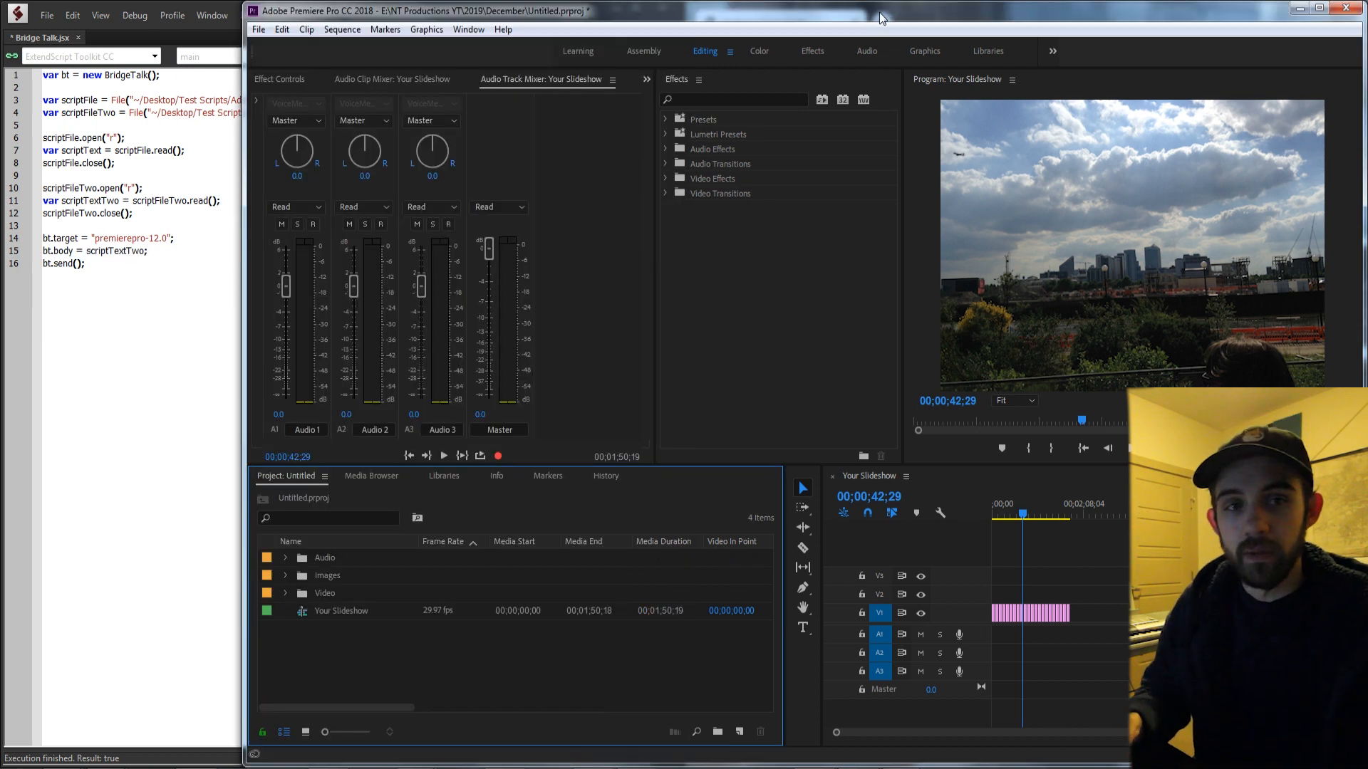
pyautogui.click(285, 592)
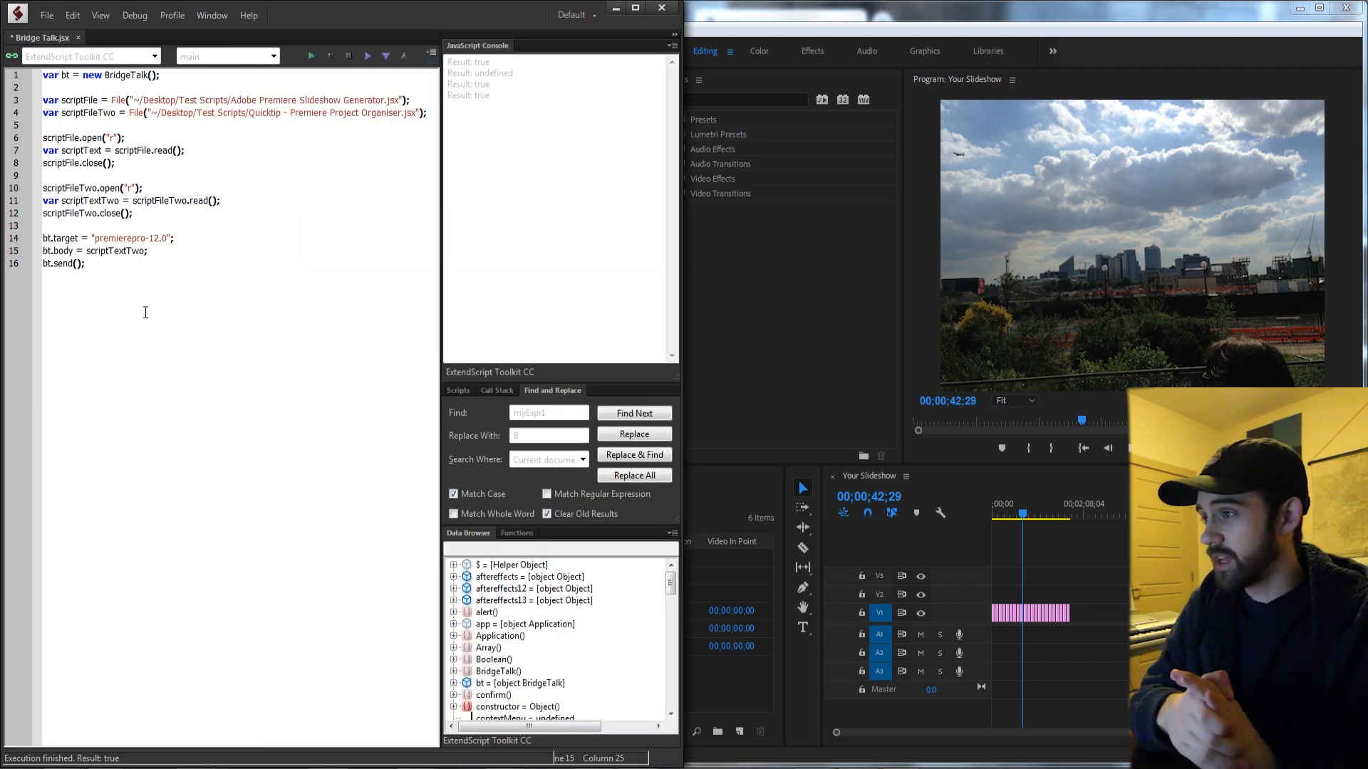
pyautogui.moveTo(186, 314)
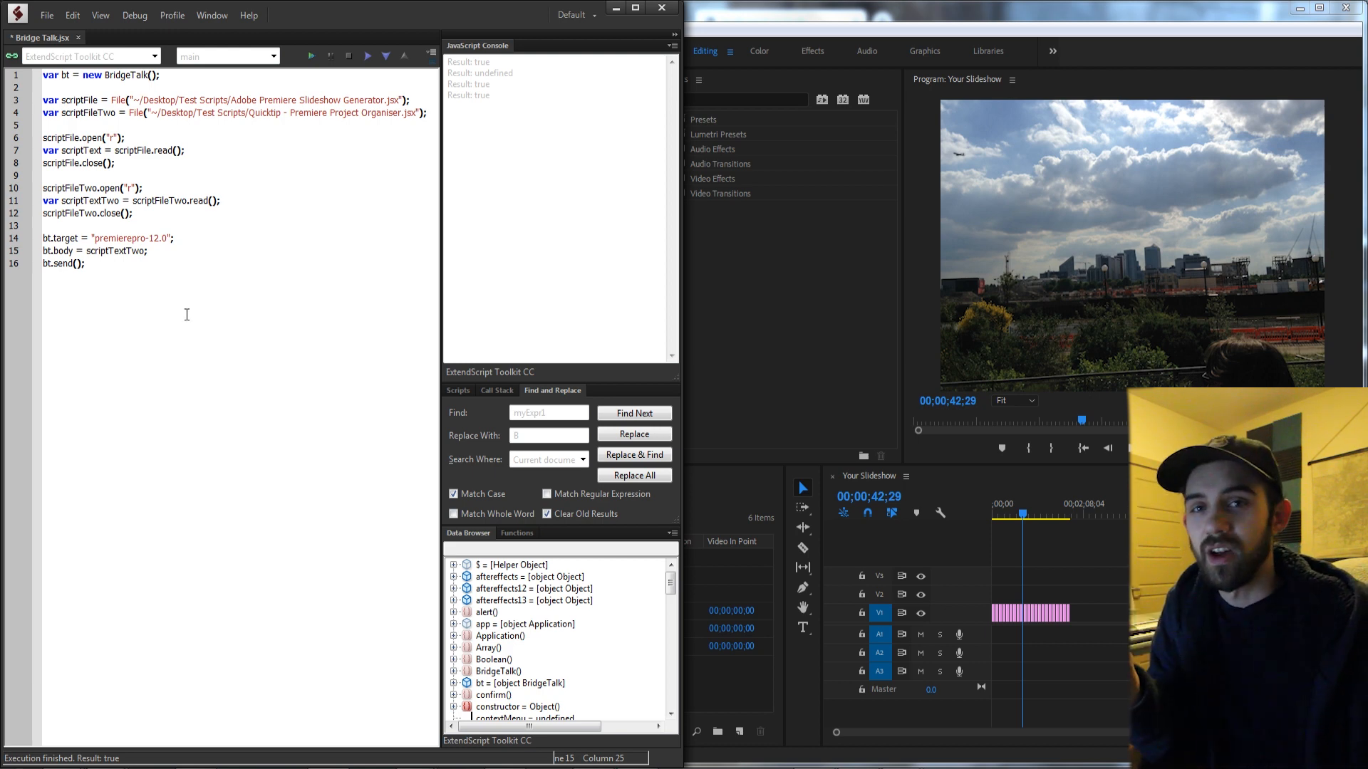